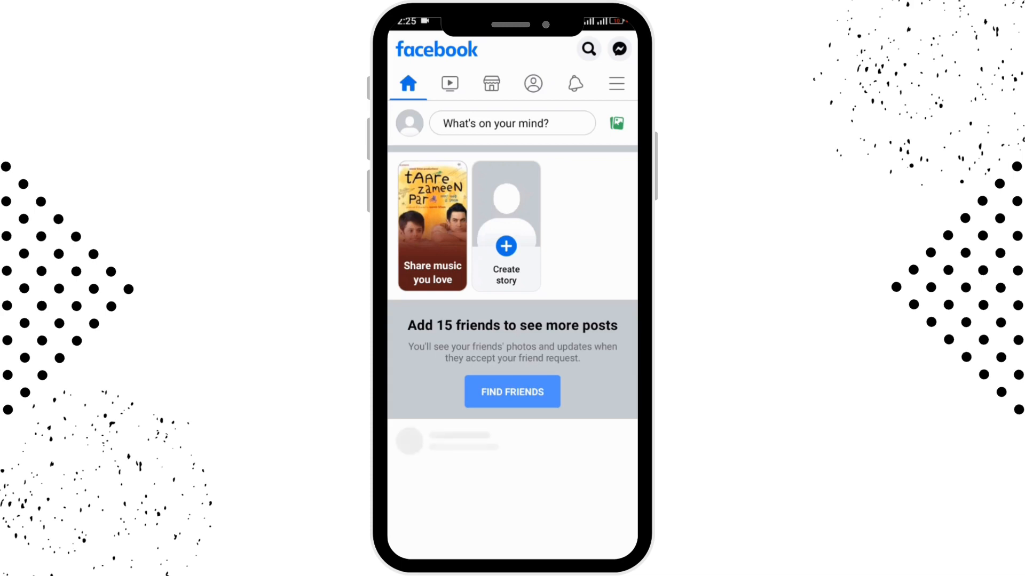
{"action": "left_click", "coordinate": [586, 49]}
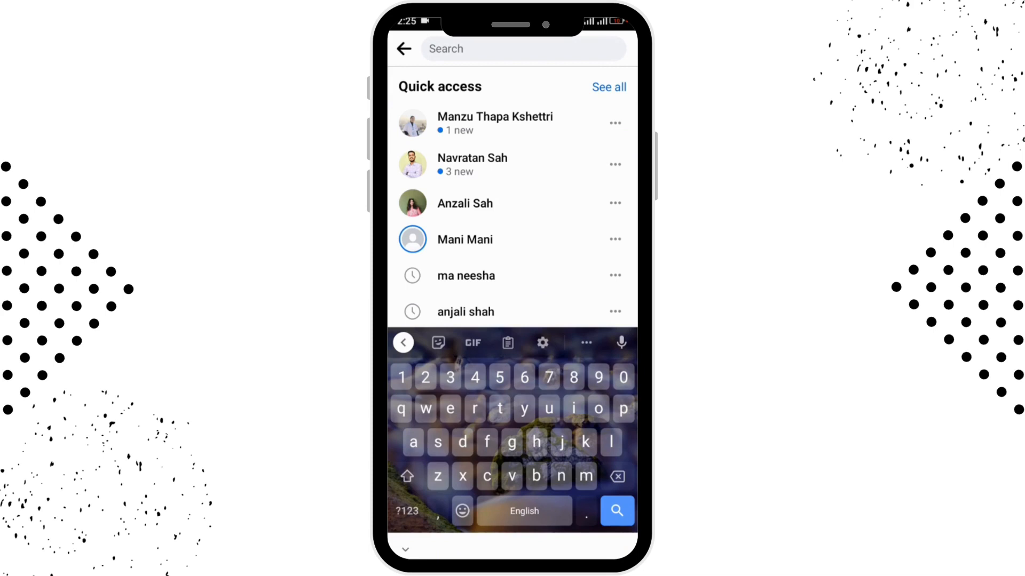
{"action": "left_click", "coordinate": [465, 203]}
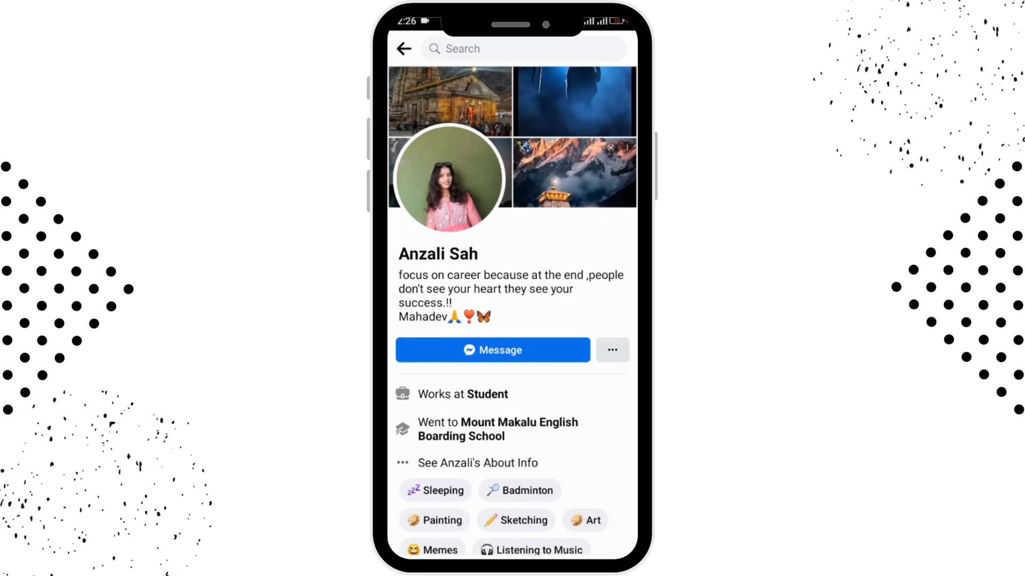
{"action": "left_click", "coordinate": [611, 349]}
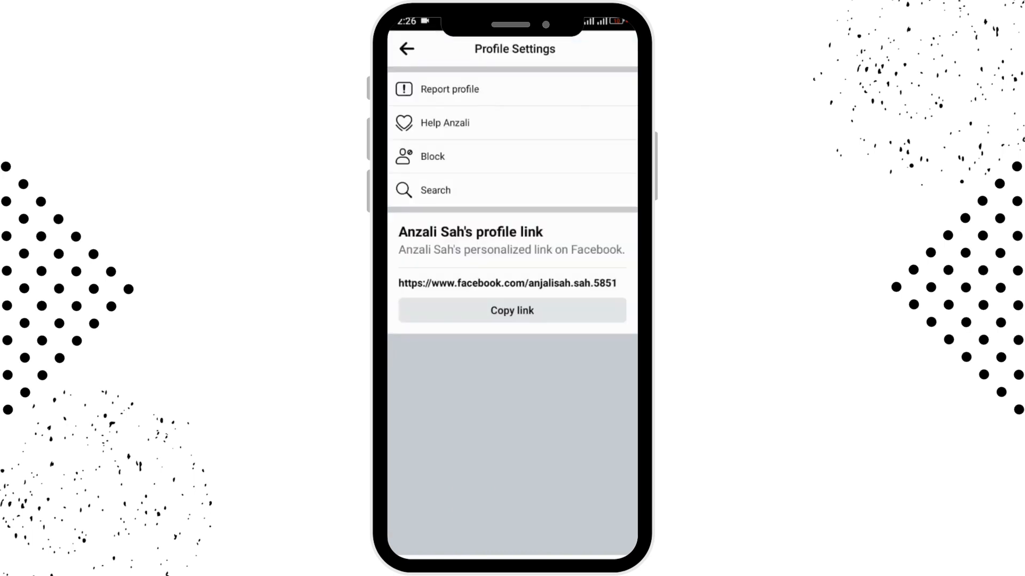
{"action": "left_click", "coordinate": [431, 157]}
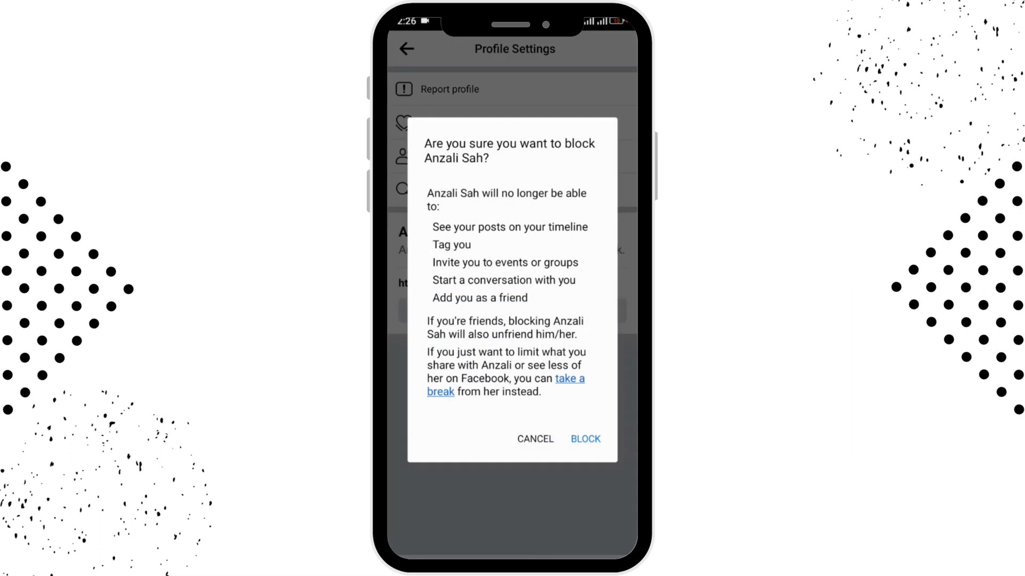
{"action": "left_click", "coordinate": [585, 438]}
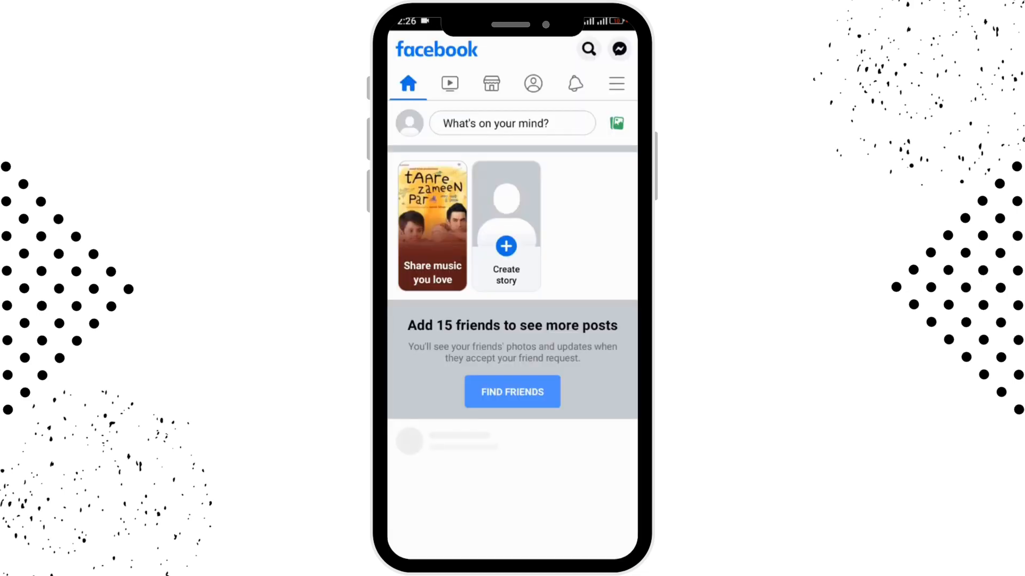
Step: View the Blocking list under Settings & privacy, then start adding someone to it
{"action": "left_click", "coordinate": [532, 83]}
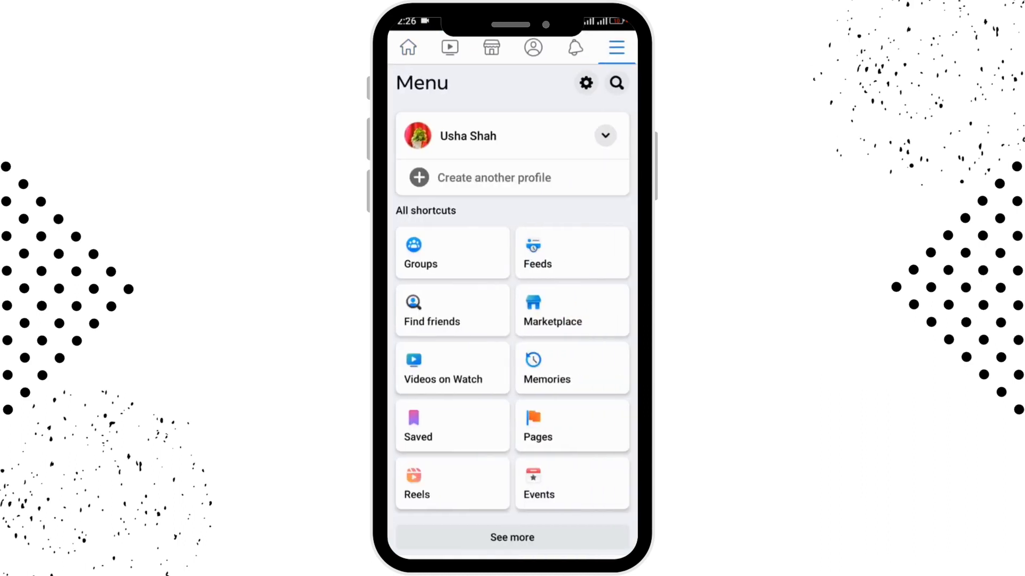
{"action": "left_click", "coordinate": [585, 83]}
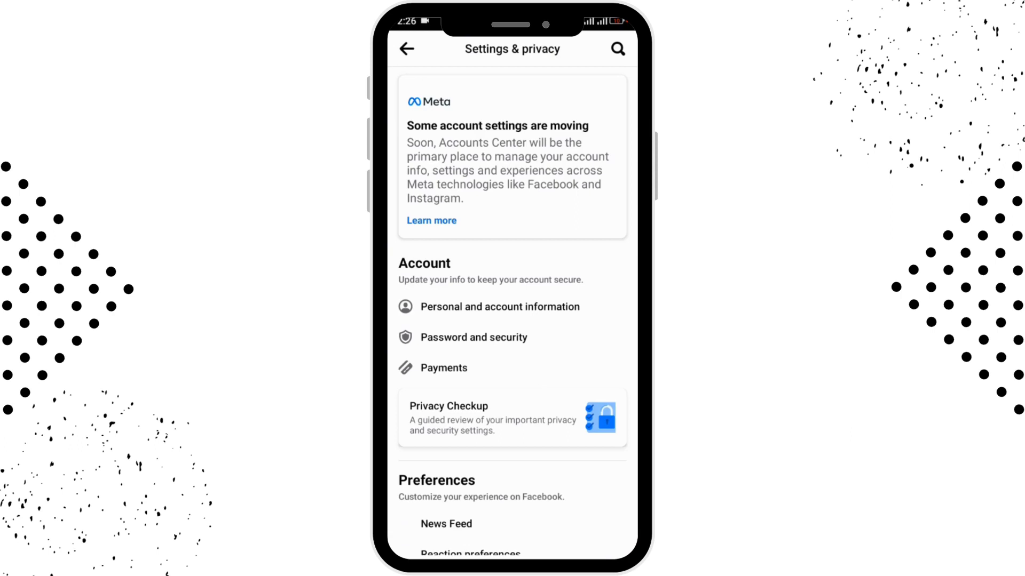
{"action": "scroll", "scroll_direction": "down", "scroll_amount": 3}
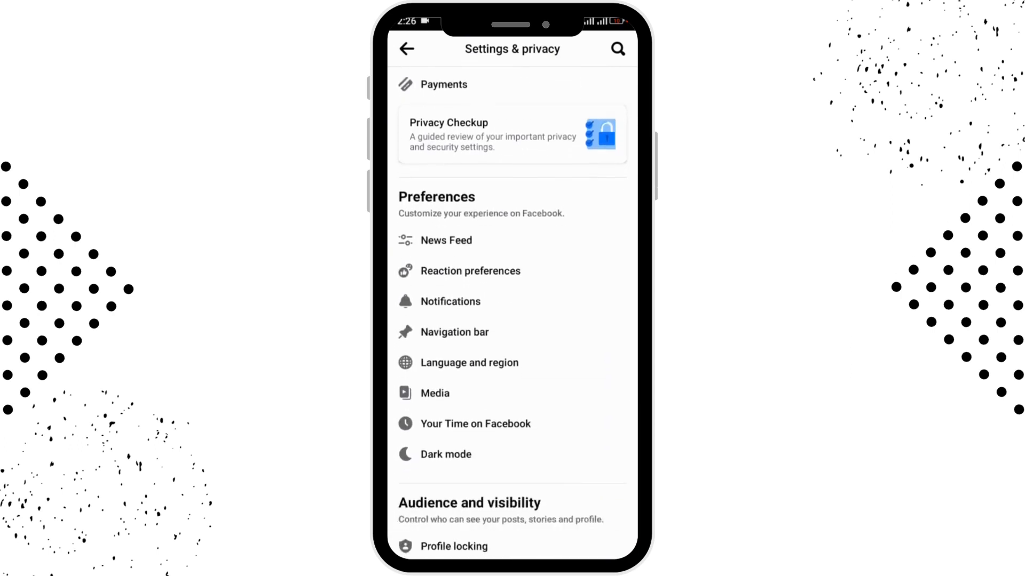
{"action": "scroll", "scroll_direction": "down", "scroll_amount": 3}
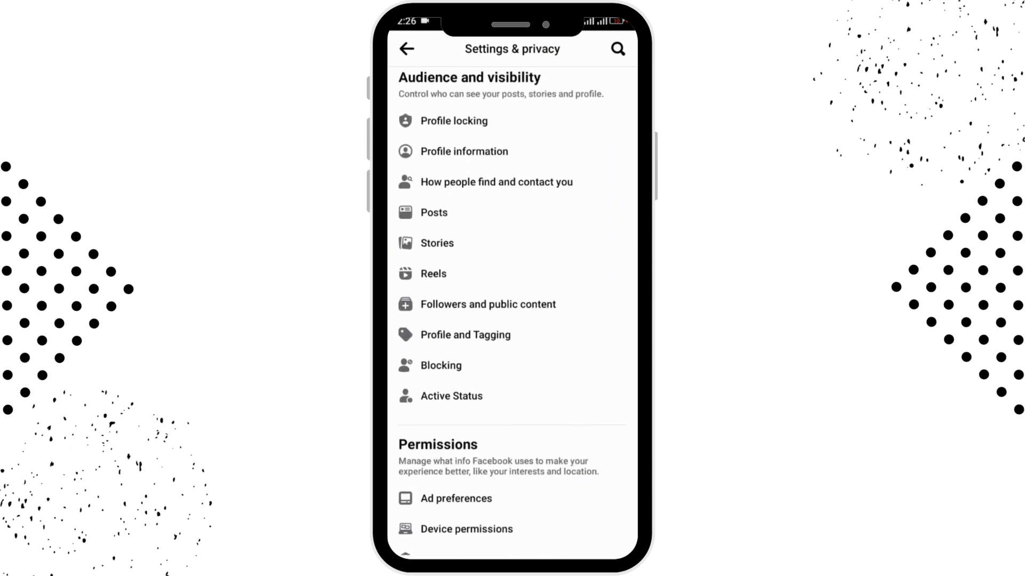
{"action": "left_click", "coordinate": [440, 365]}
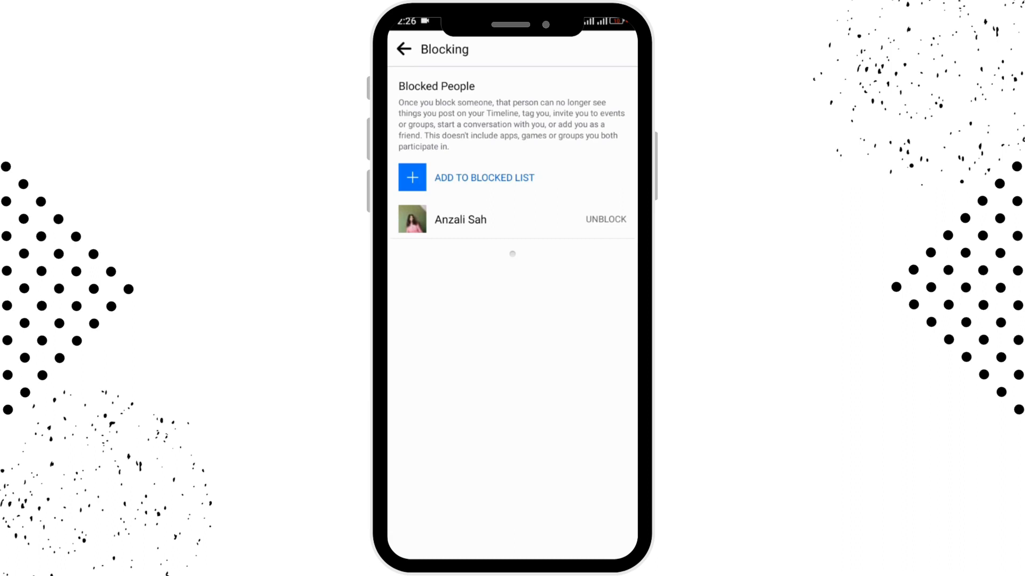
{"action": "left_click", "coordinate": [483, 178]}
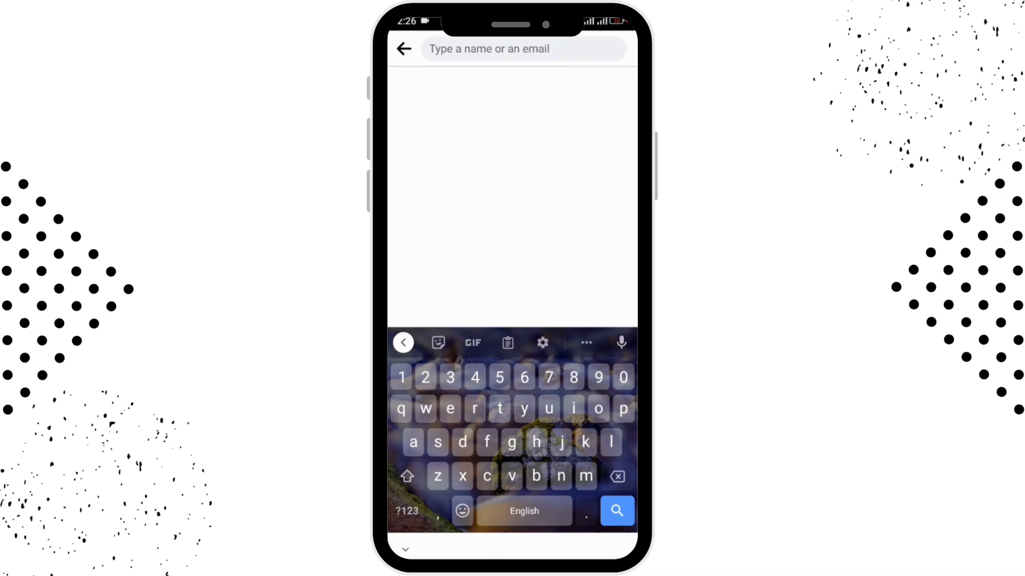